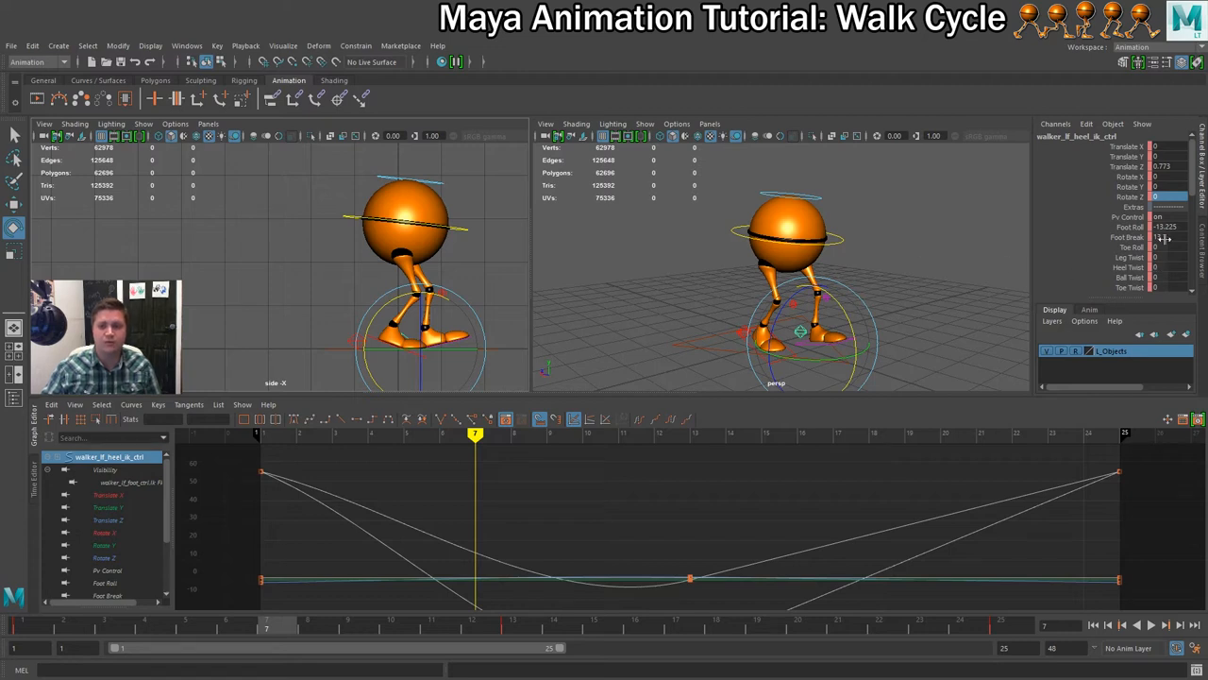
# Step: Key Foot Break at 0 on walker_lf_heel_ik_ctrl at frame 7
pyautogui.click(1166, 226)
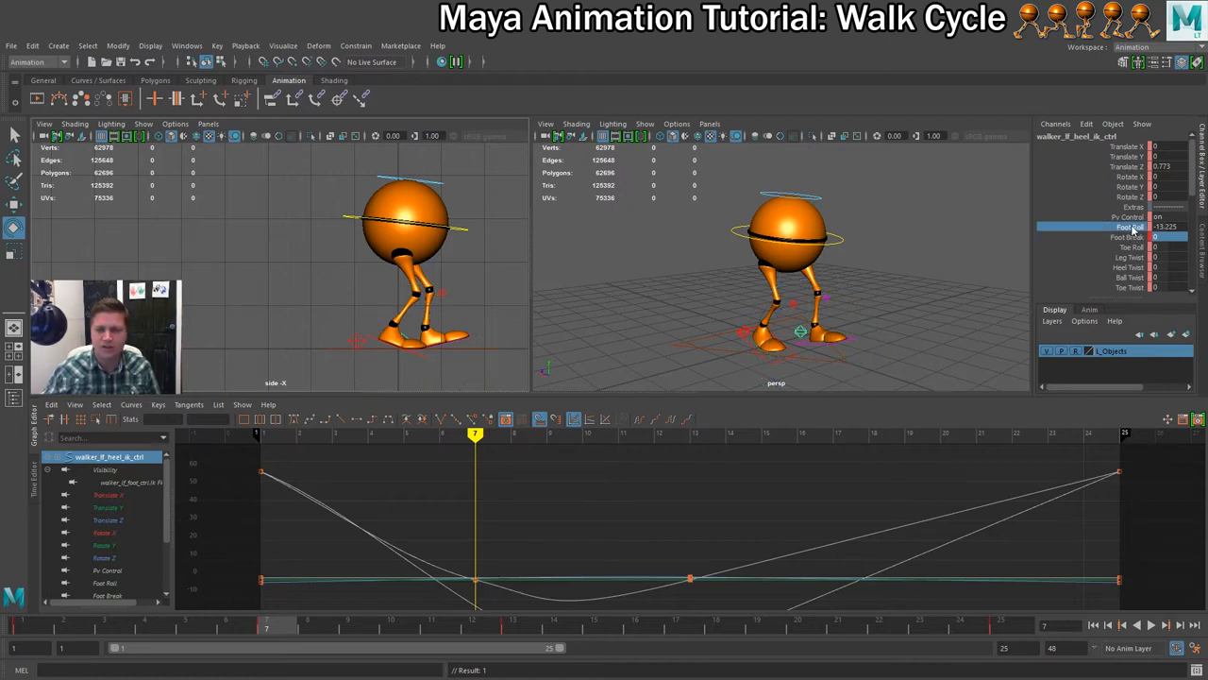
pyautogui.moveTo(661, 291)
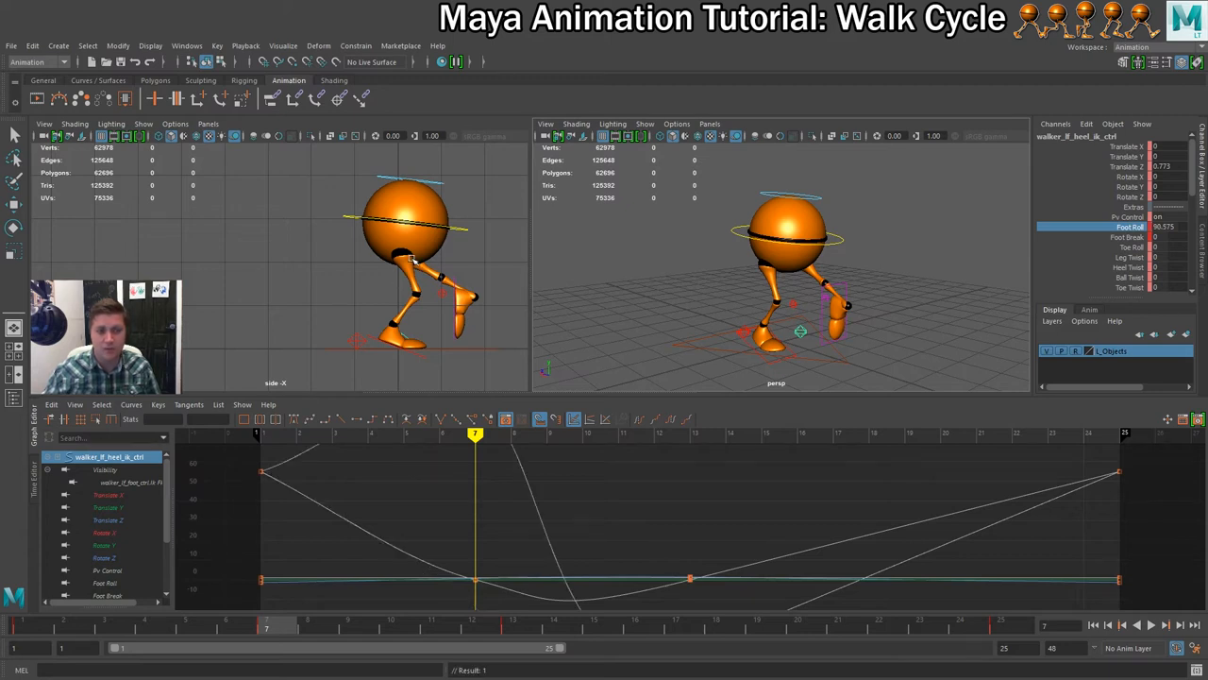
pyautogui.moveTo(505, 304)
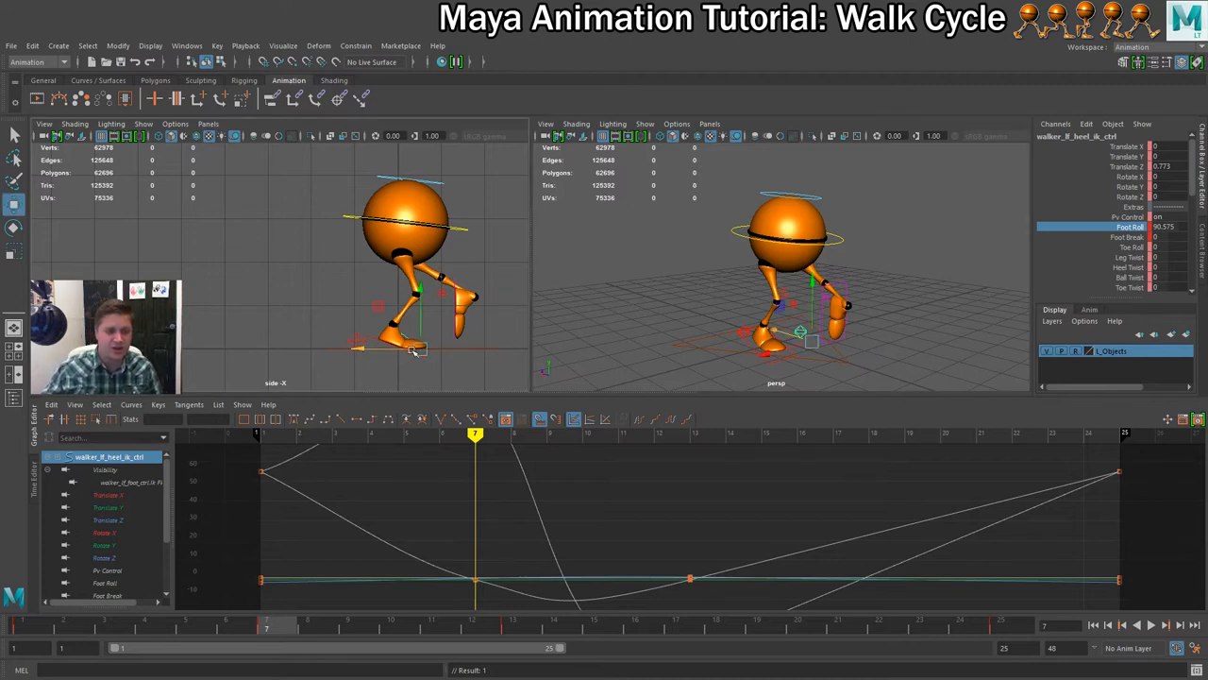
# Step: Raise the left foot off the ground with the Move tool after rolling the toe down
pyautogui.moveTo(421, 349); pyautogui.dragTo(335, 321)
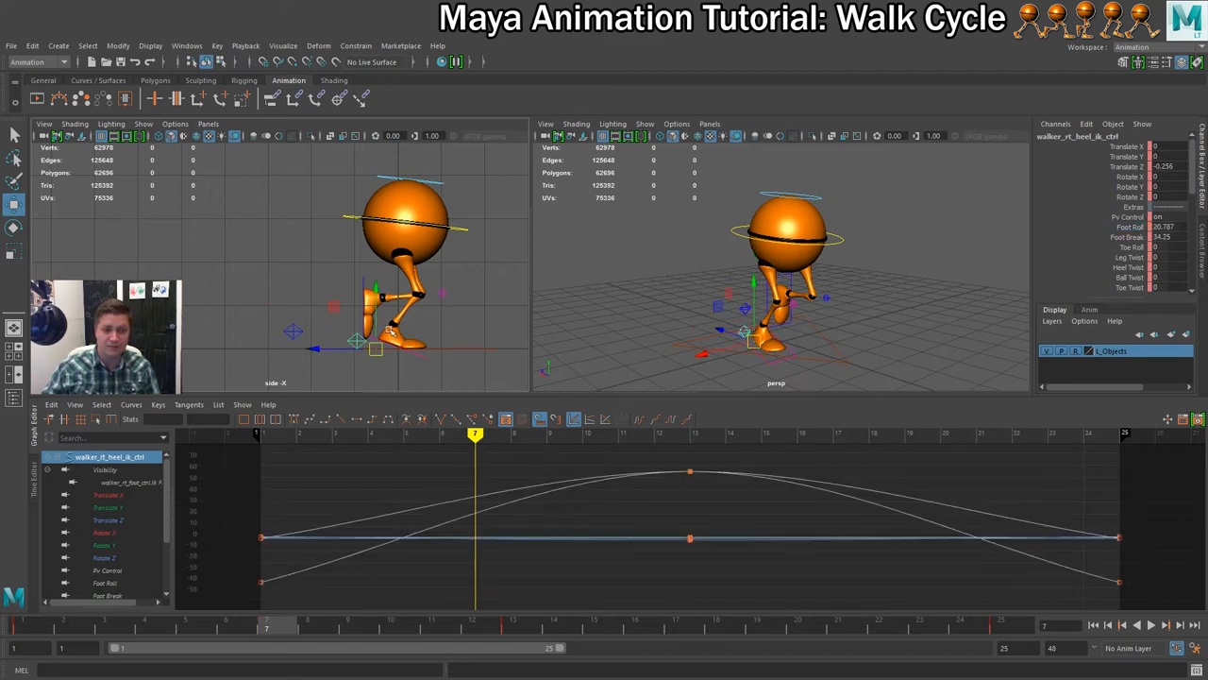
pyautogui.moveTo(967, 239)
pyautogui.write('0')
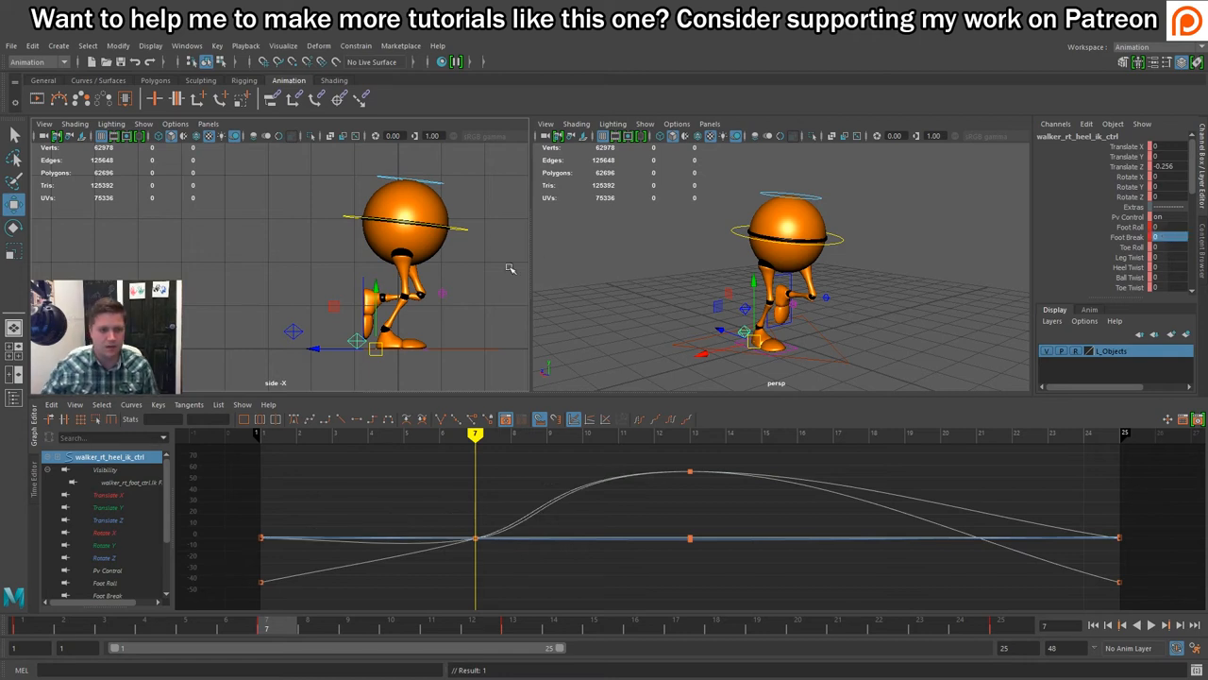
pyautogui.moveTo(401, 325)
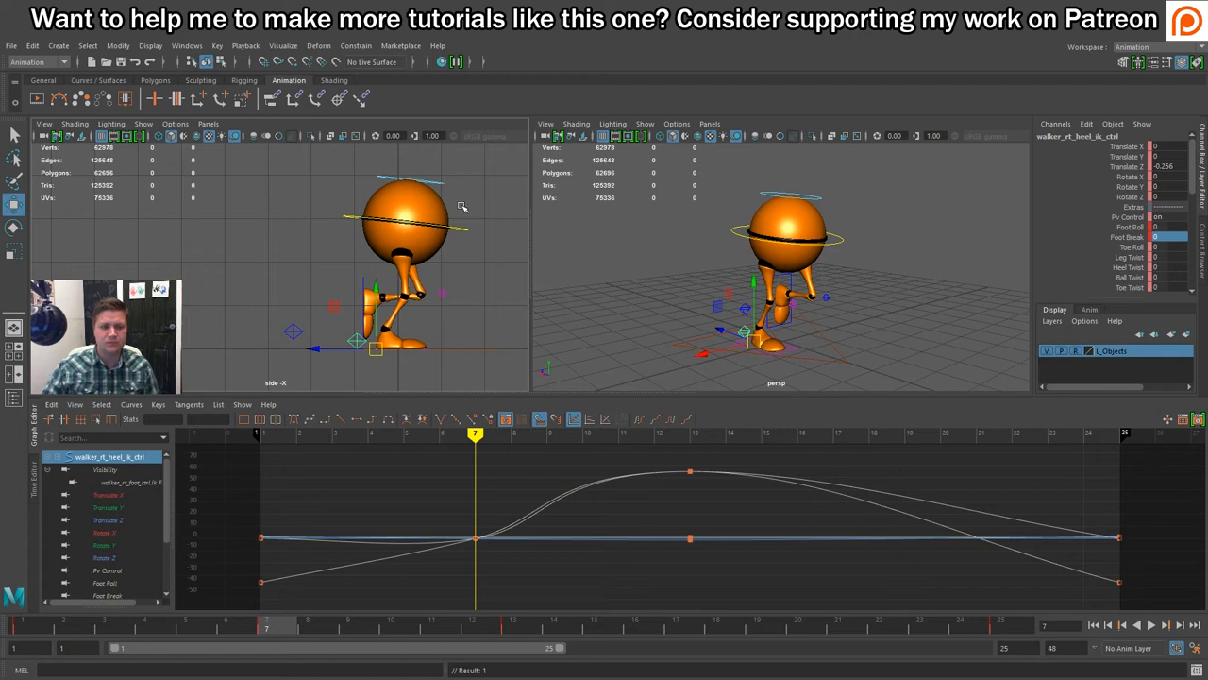
# Step: Clear the selection before picking the foot and knee controls to key at frame 7
pyautogui.click(406, 217)
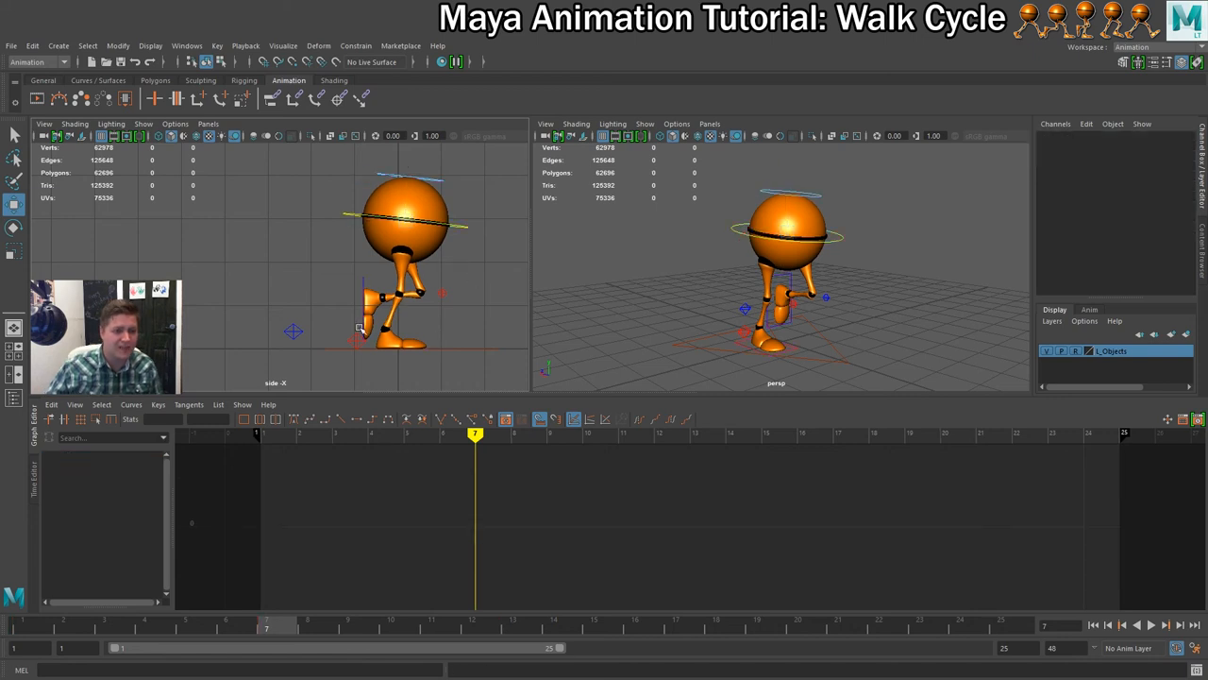
pyautogui.moveTo(269, 153)
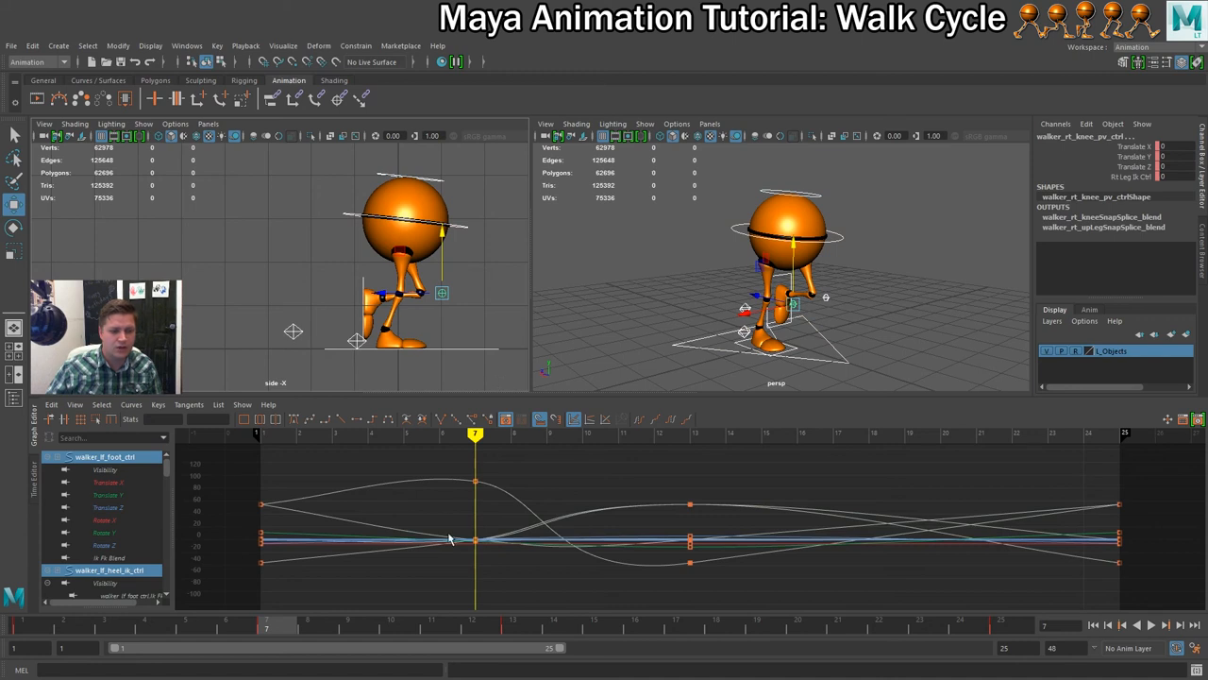
pyautogui.moveTo(261, 639)
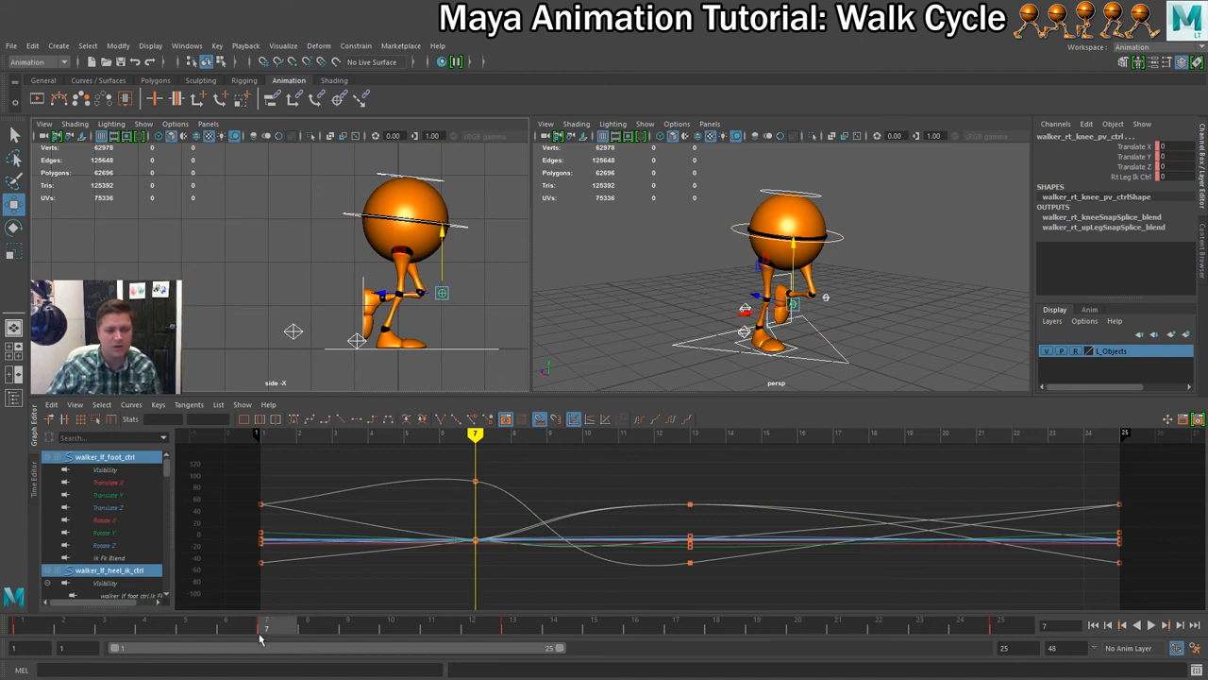